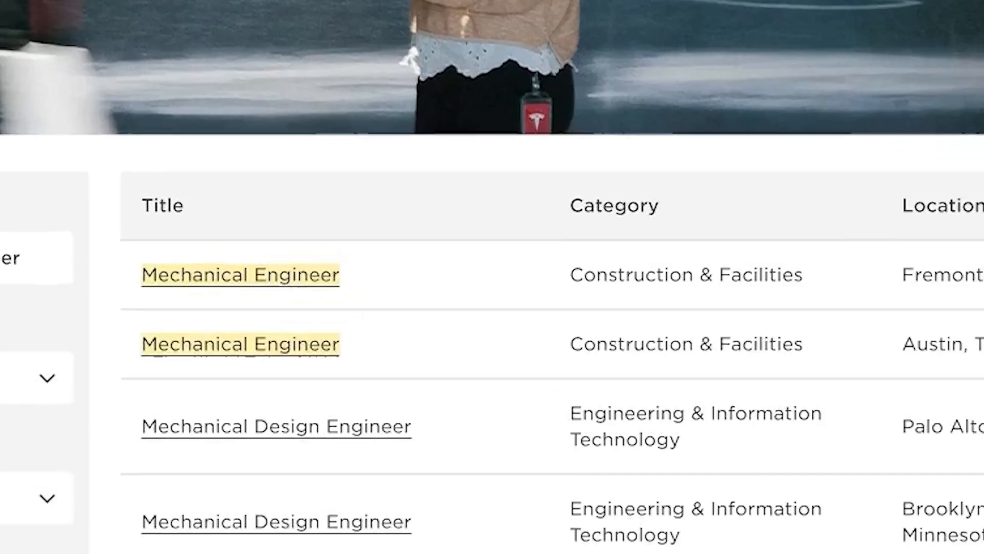
scroll("up", 3)
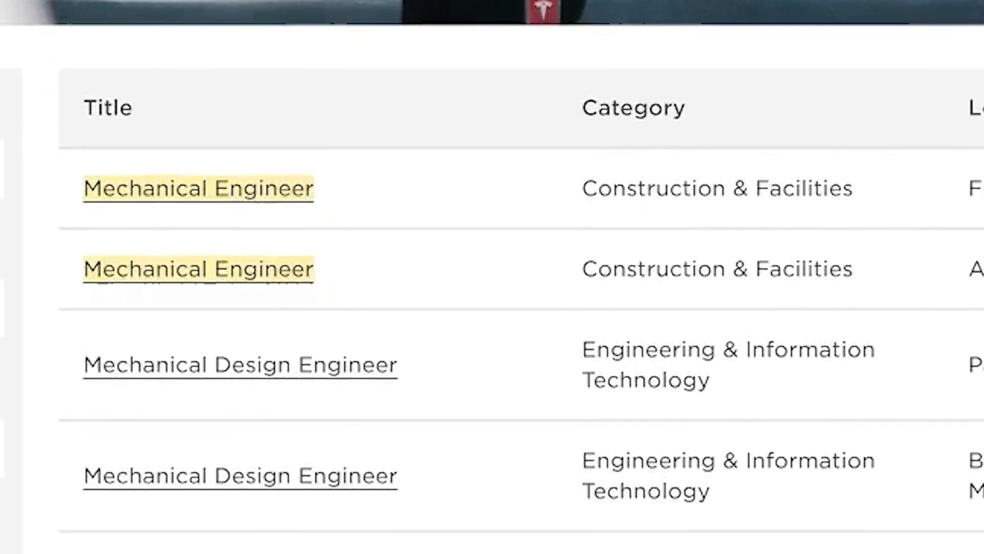
scroll("down", 3)
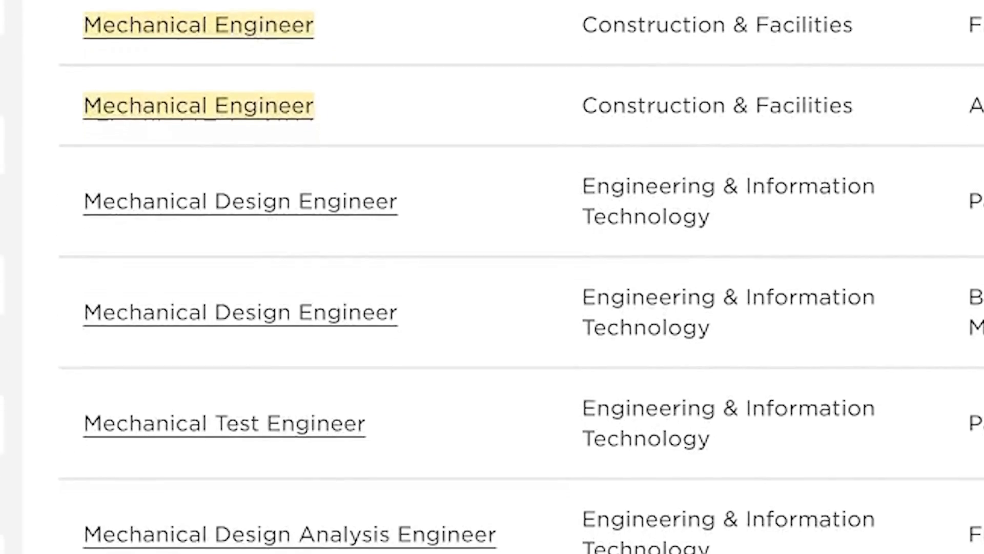
scroll("down", 3)
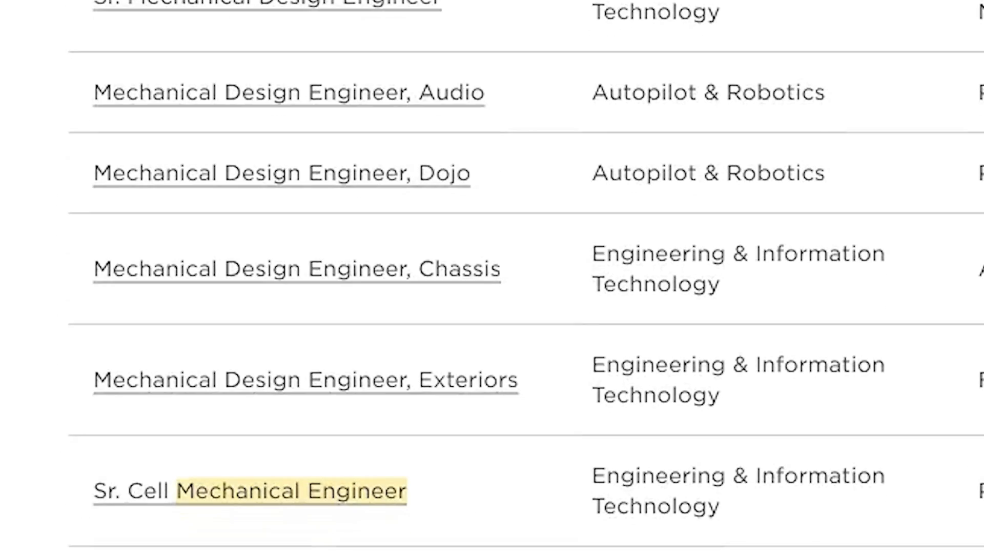
scroll("down", 3)
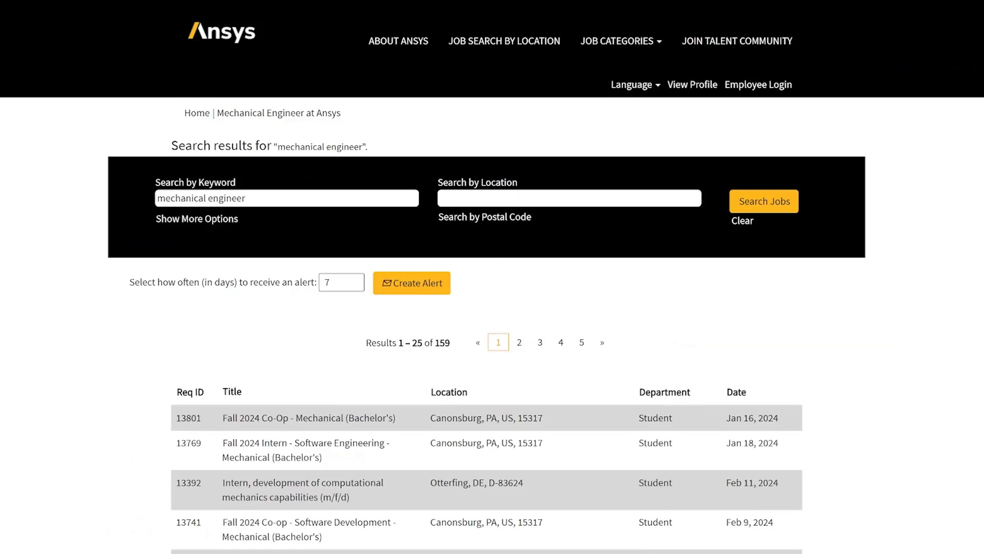
scroll("down", 3)
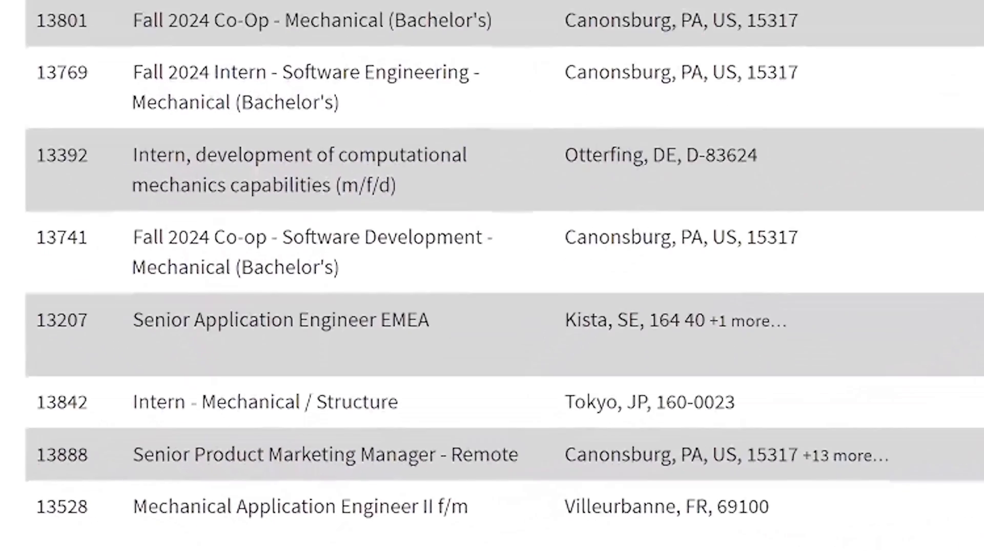
scroll("down", 3)
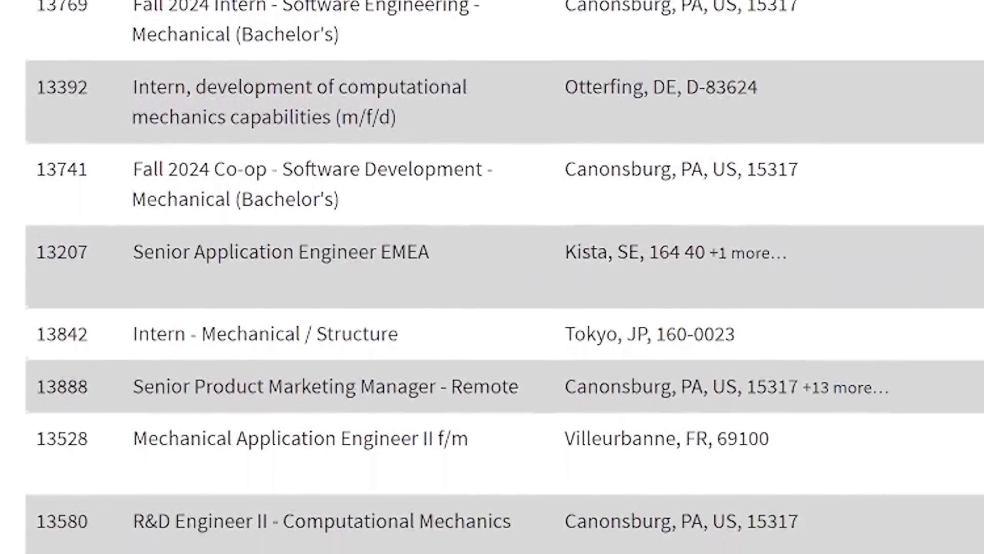
scroll("down", 3)
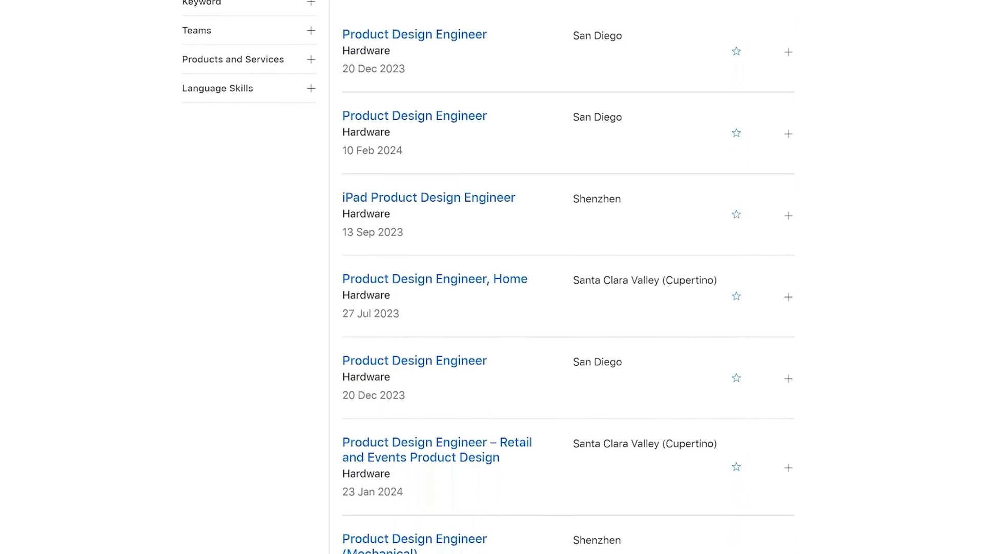
scroll("down", 3)
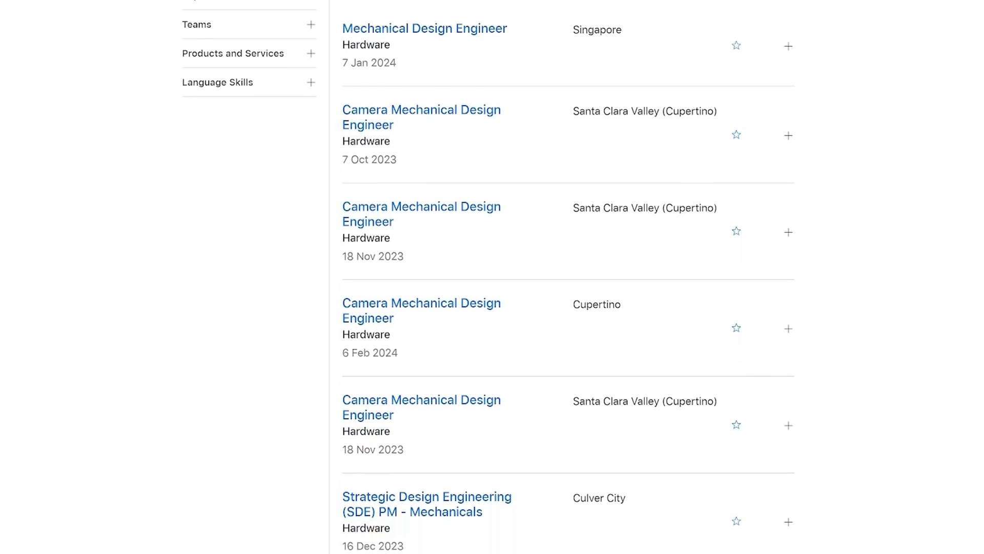